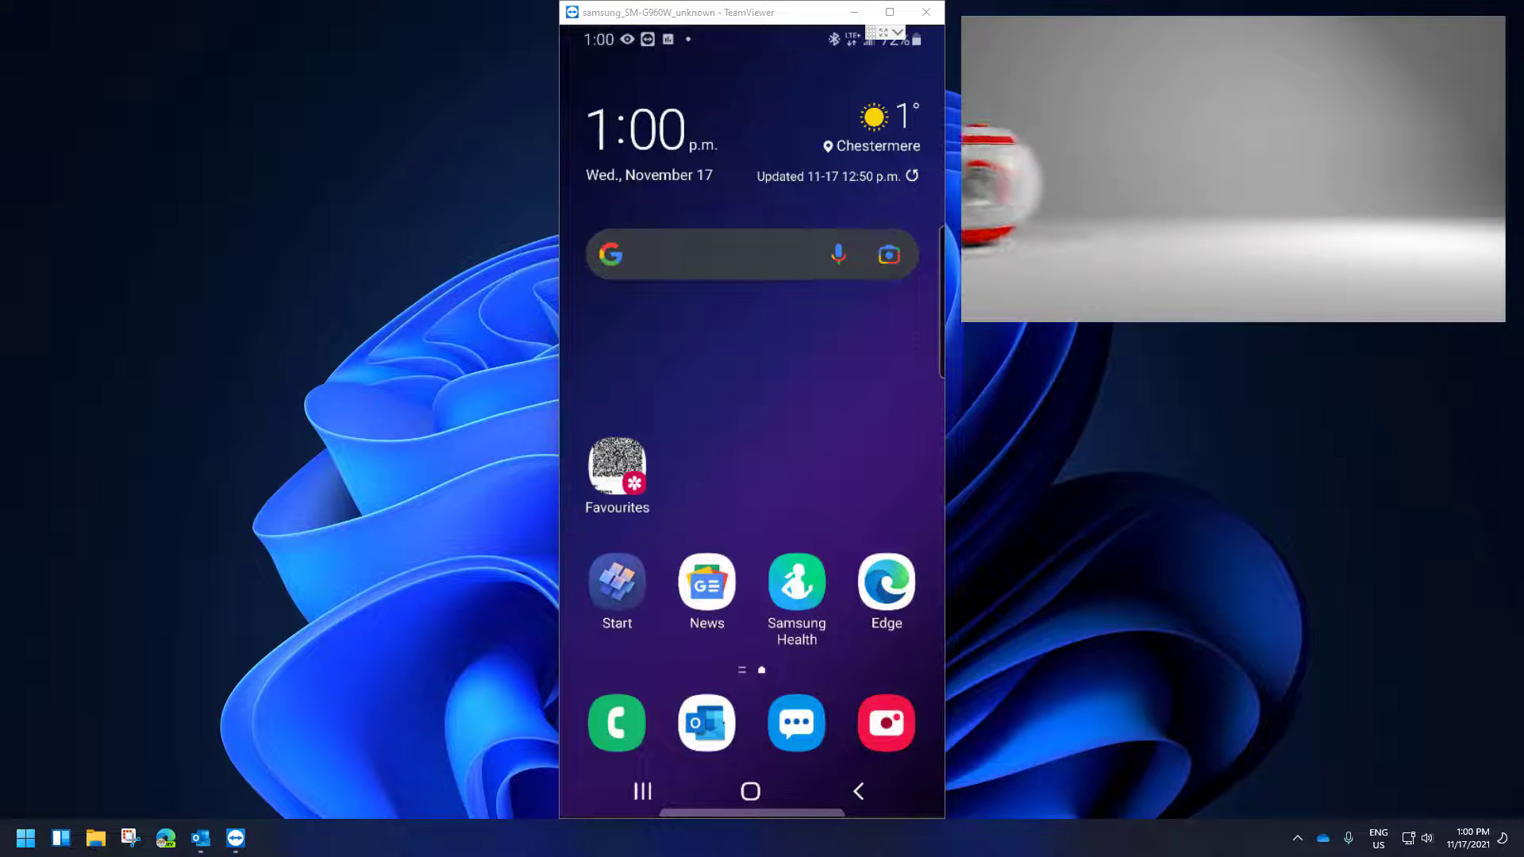
Bring up the app search showing recently used apps
click(618, 467)
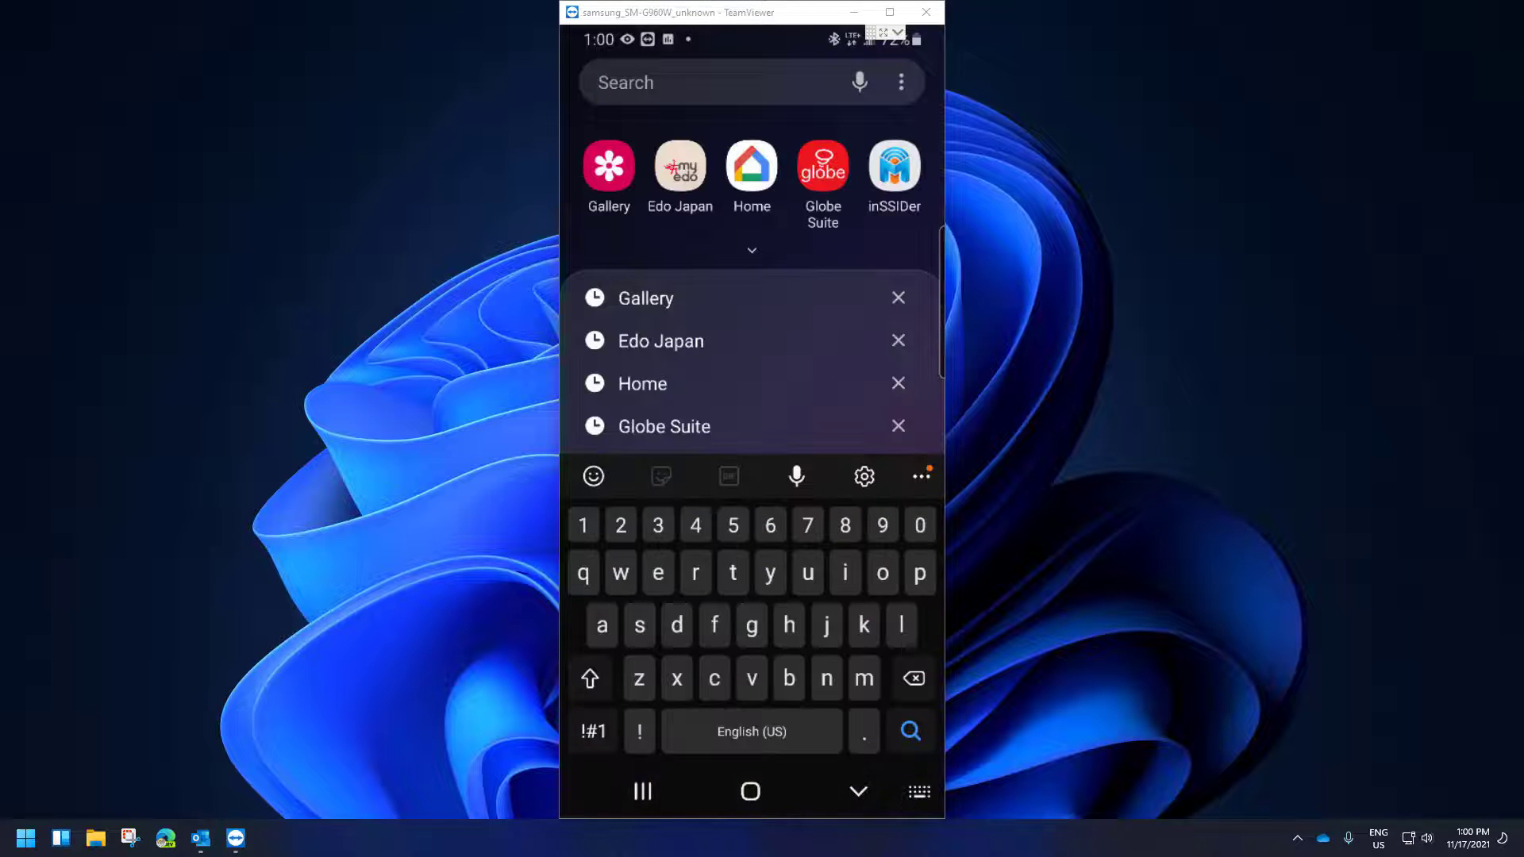
Search 'ga' and launch Gallery to its Albums view
text(ga)
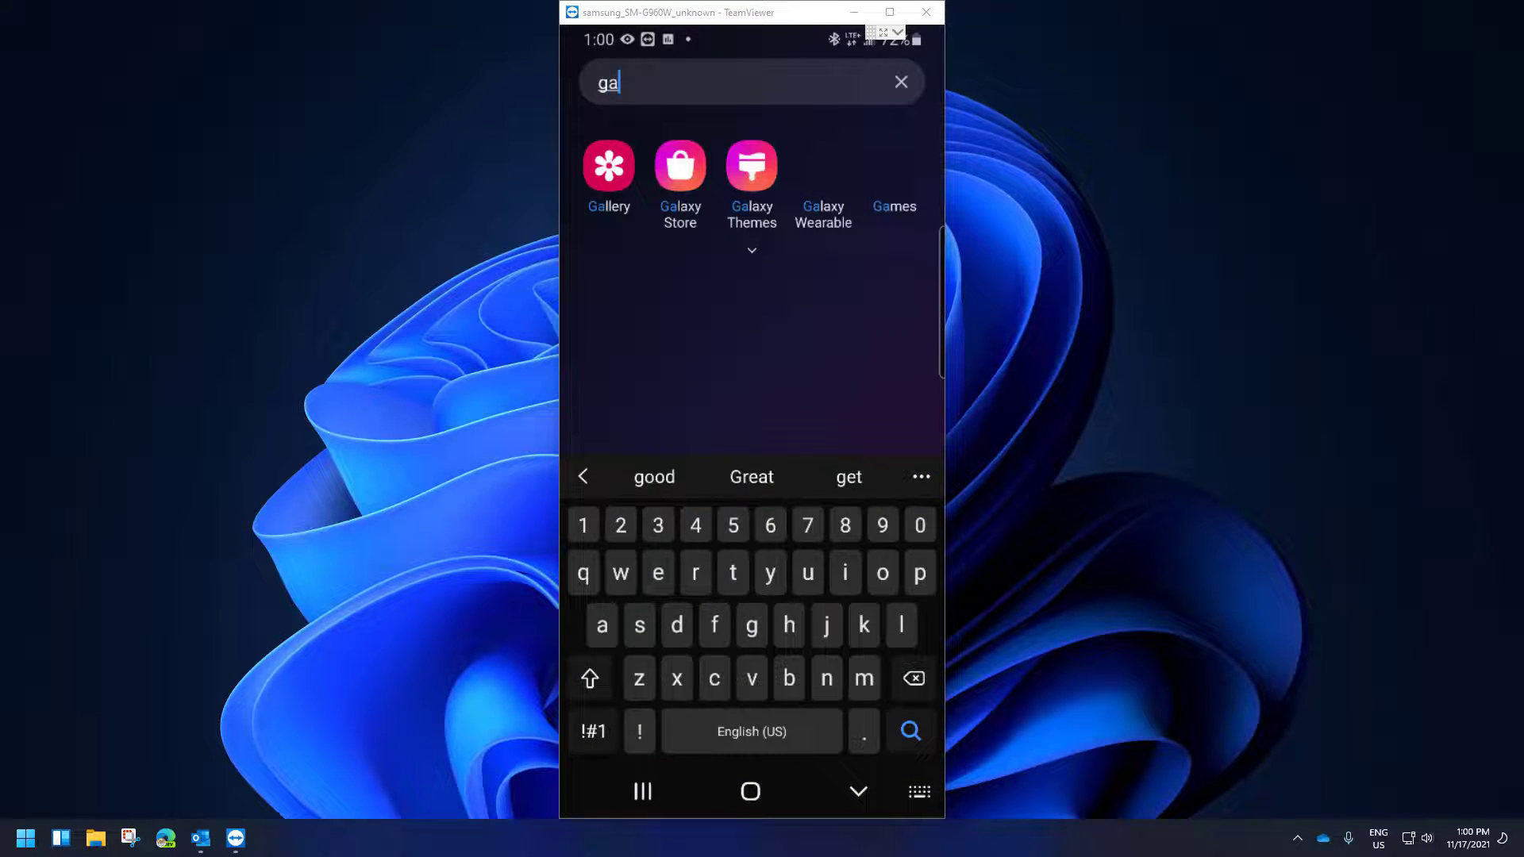
click(610, 166)
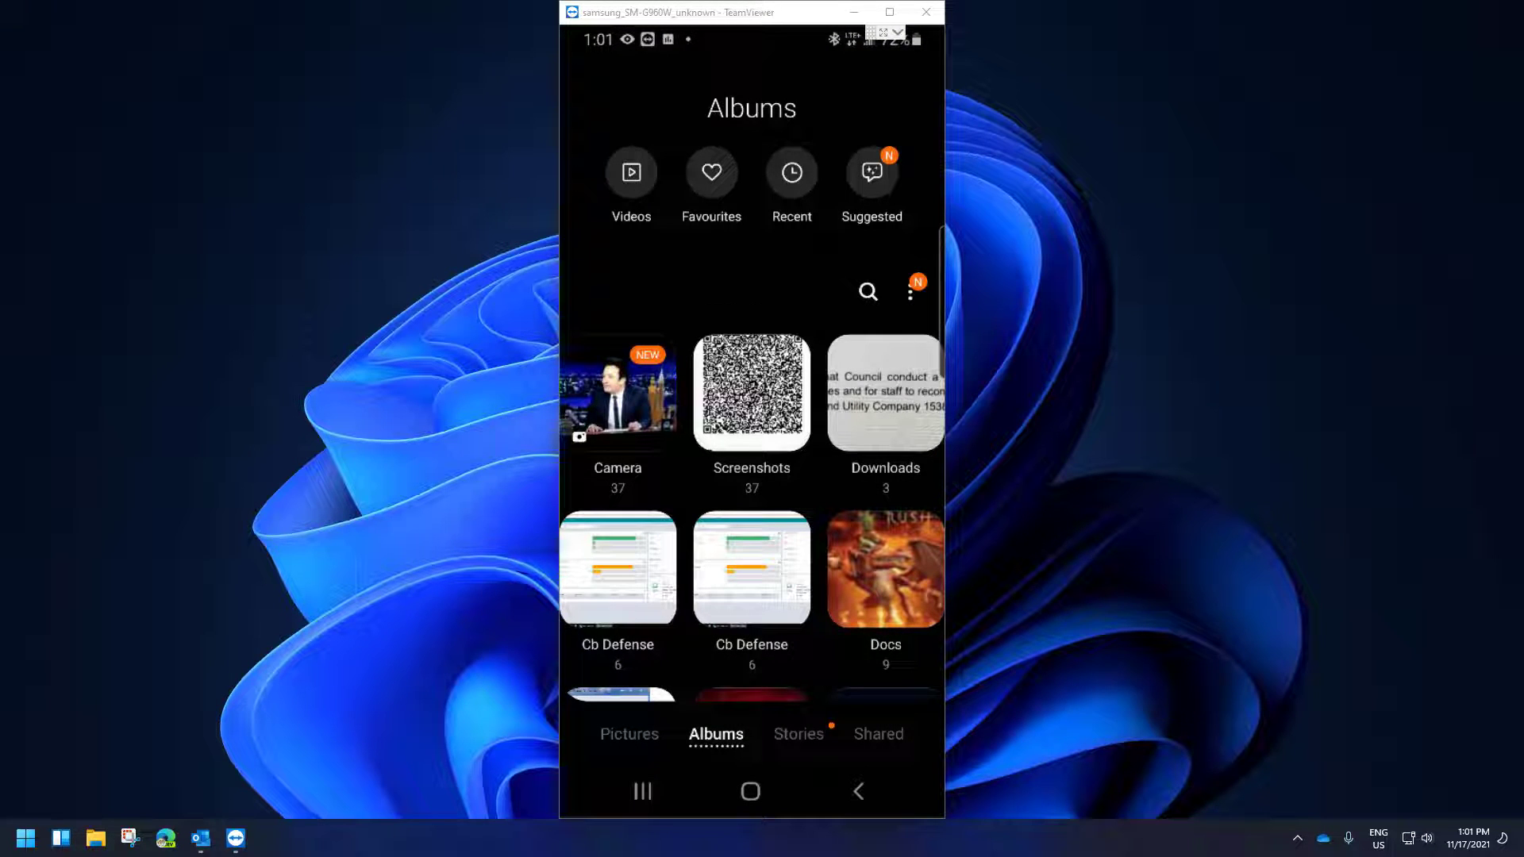
Open the Favourites album containing the single QR code image
click(753, 392)
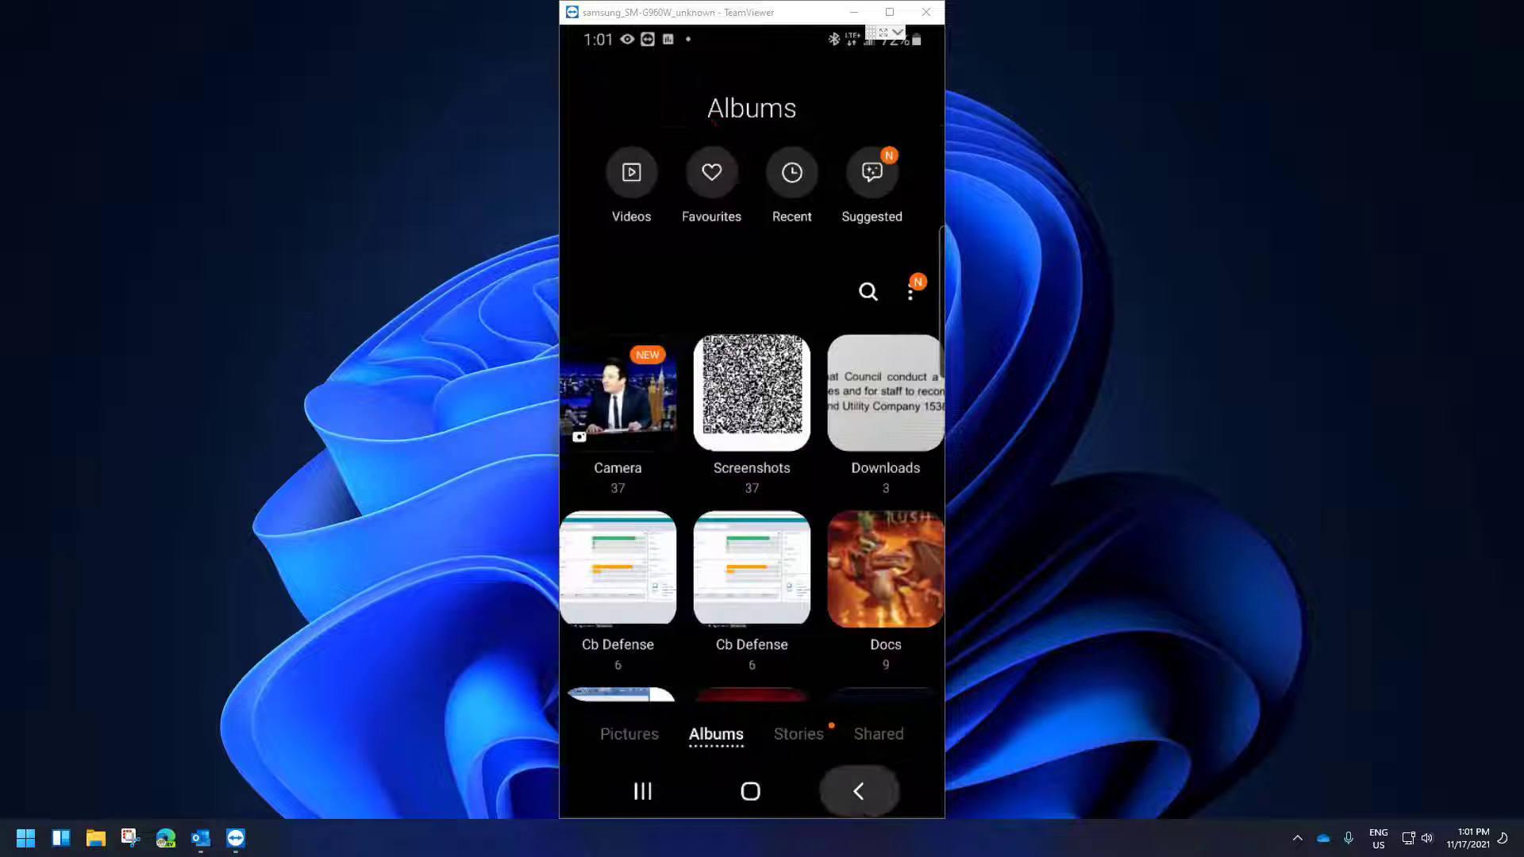
click(711, 172)
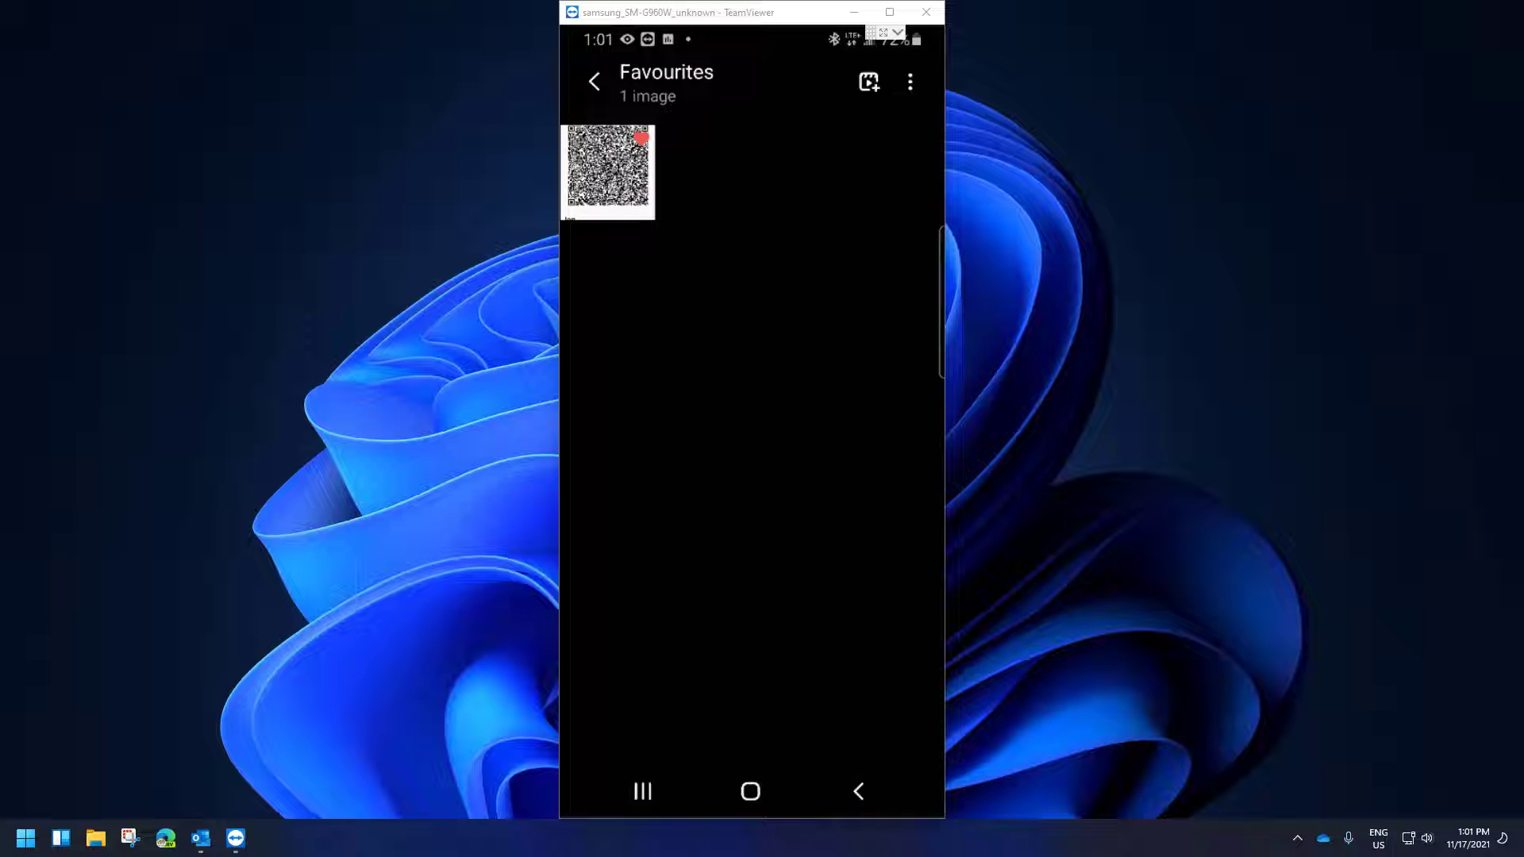
Add a Favourites album shortcut to the Home screen via Add to Home screen
click(908, 83)
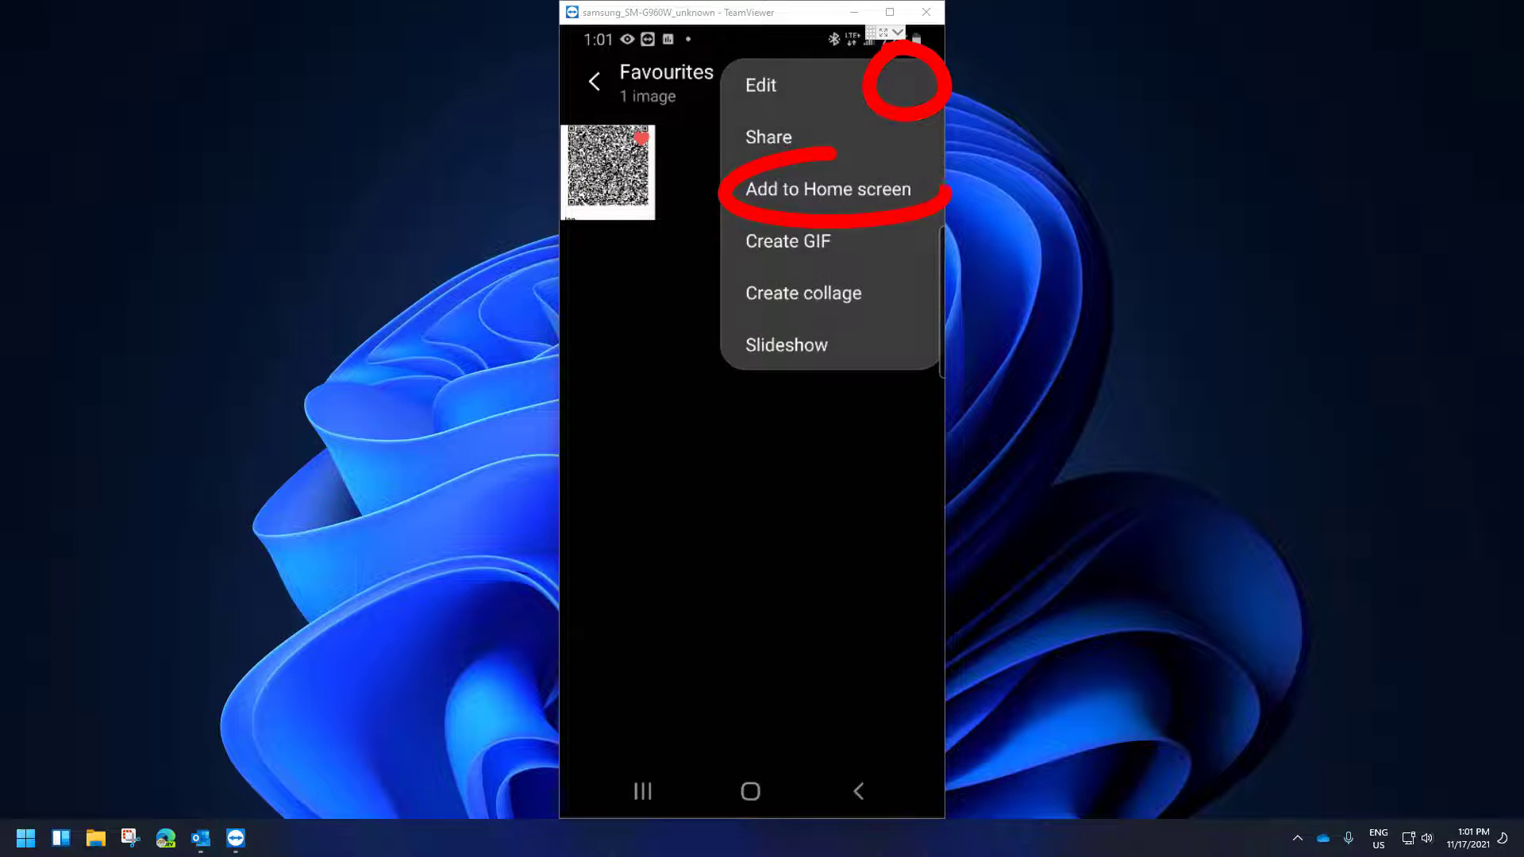
click(818, 188)
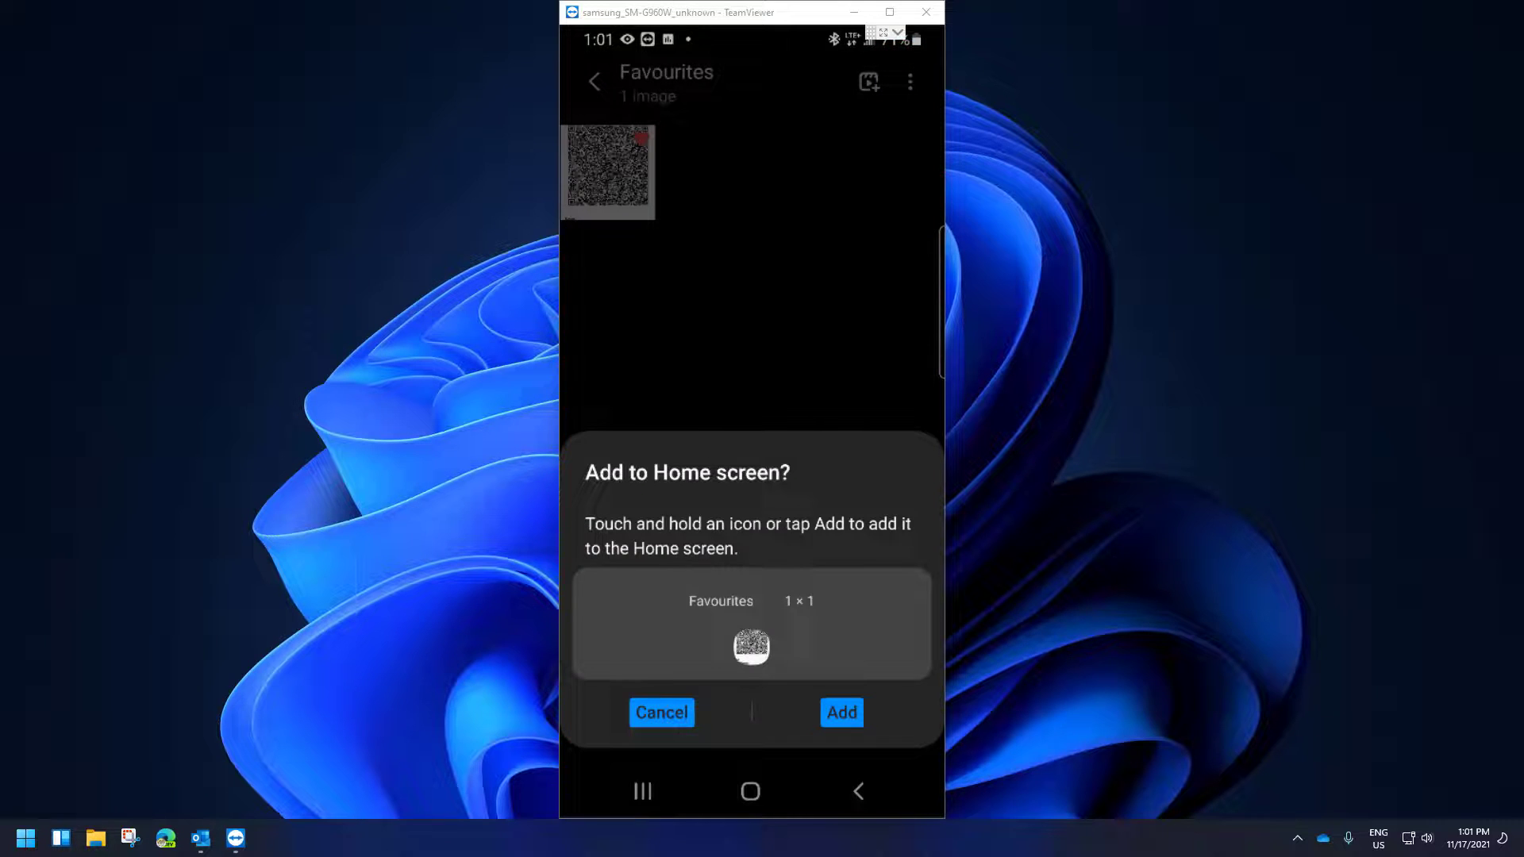
click(841, 712)
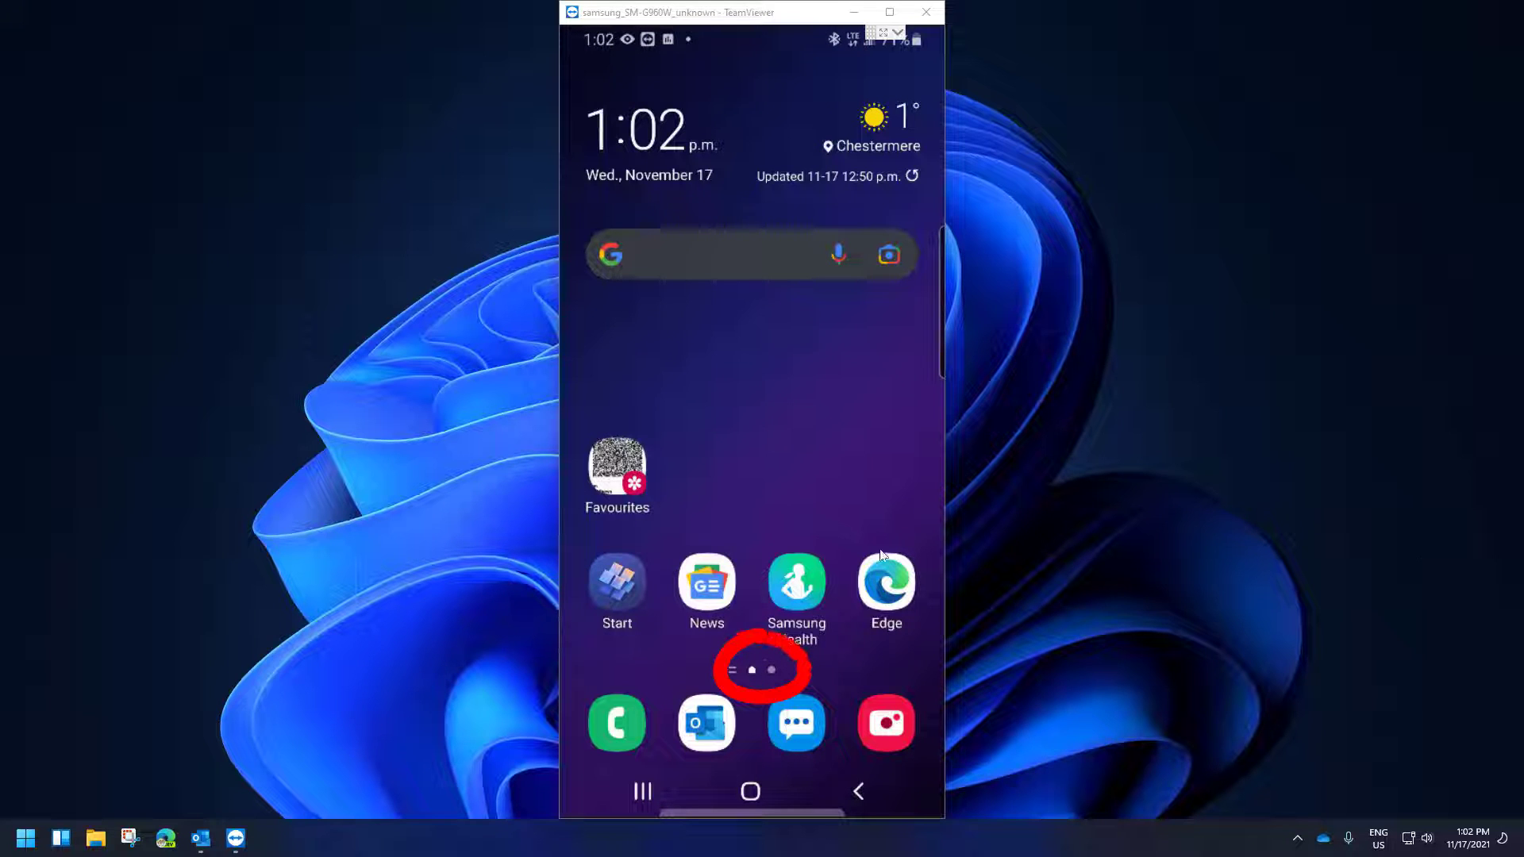
mouse_move(1494, 547)
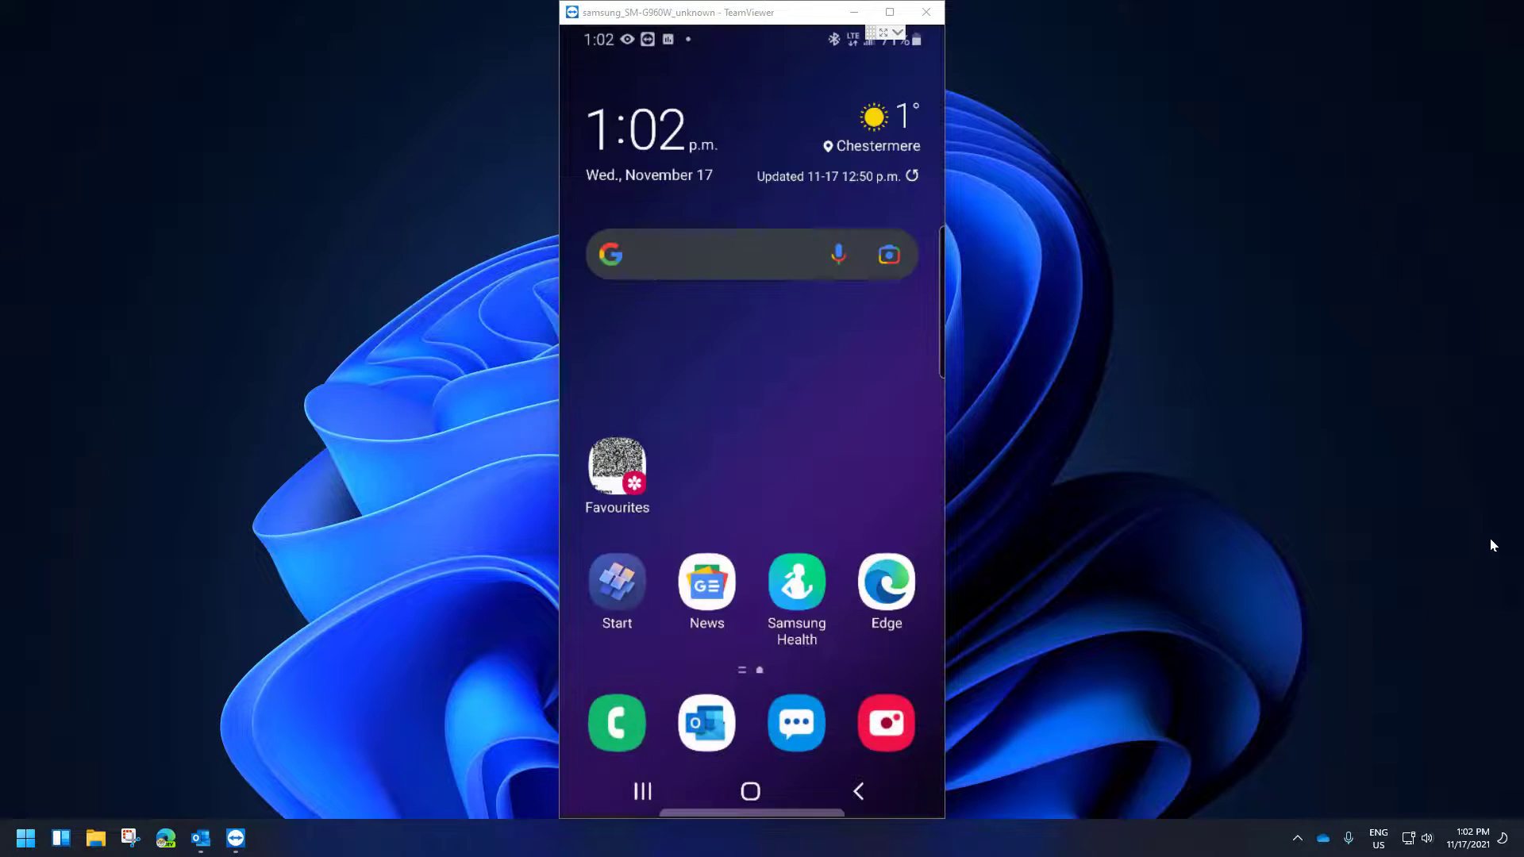
mouse_move(1425, 529)
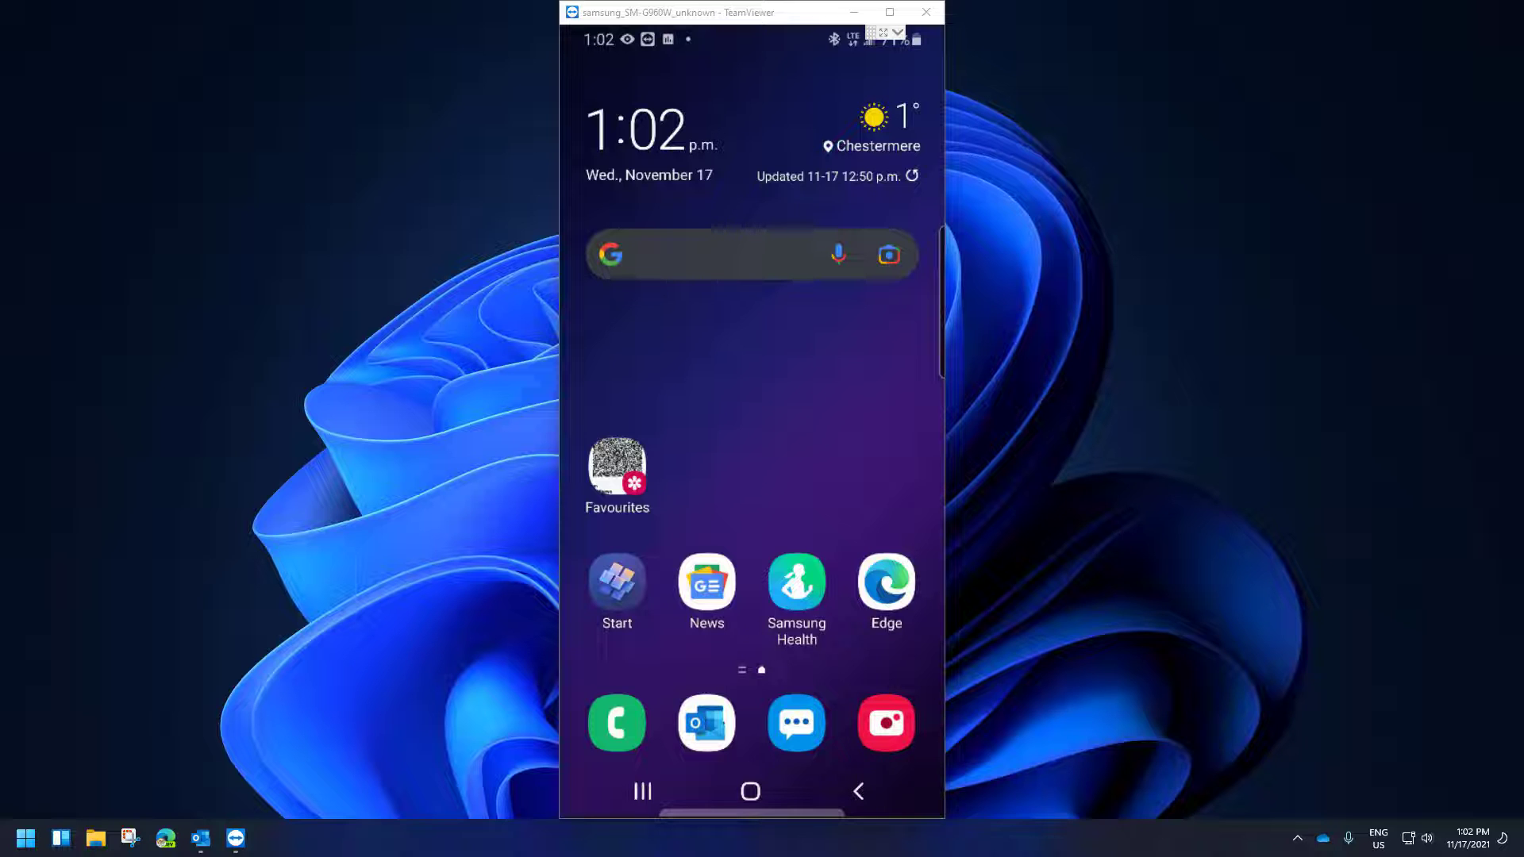
Open the COVID-19 Immunization Record image from the home-screen Favourites shortcut
click(618, 467)
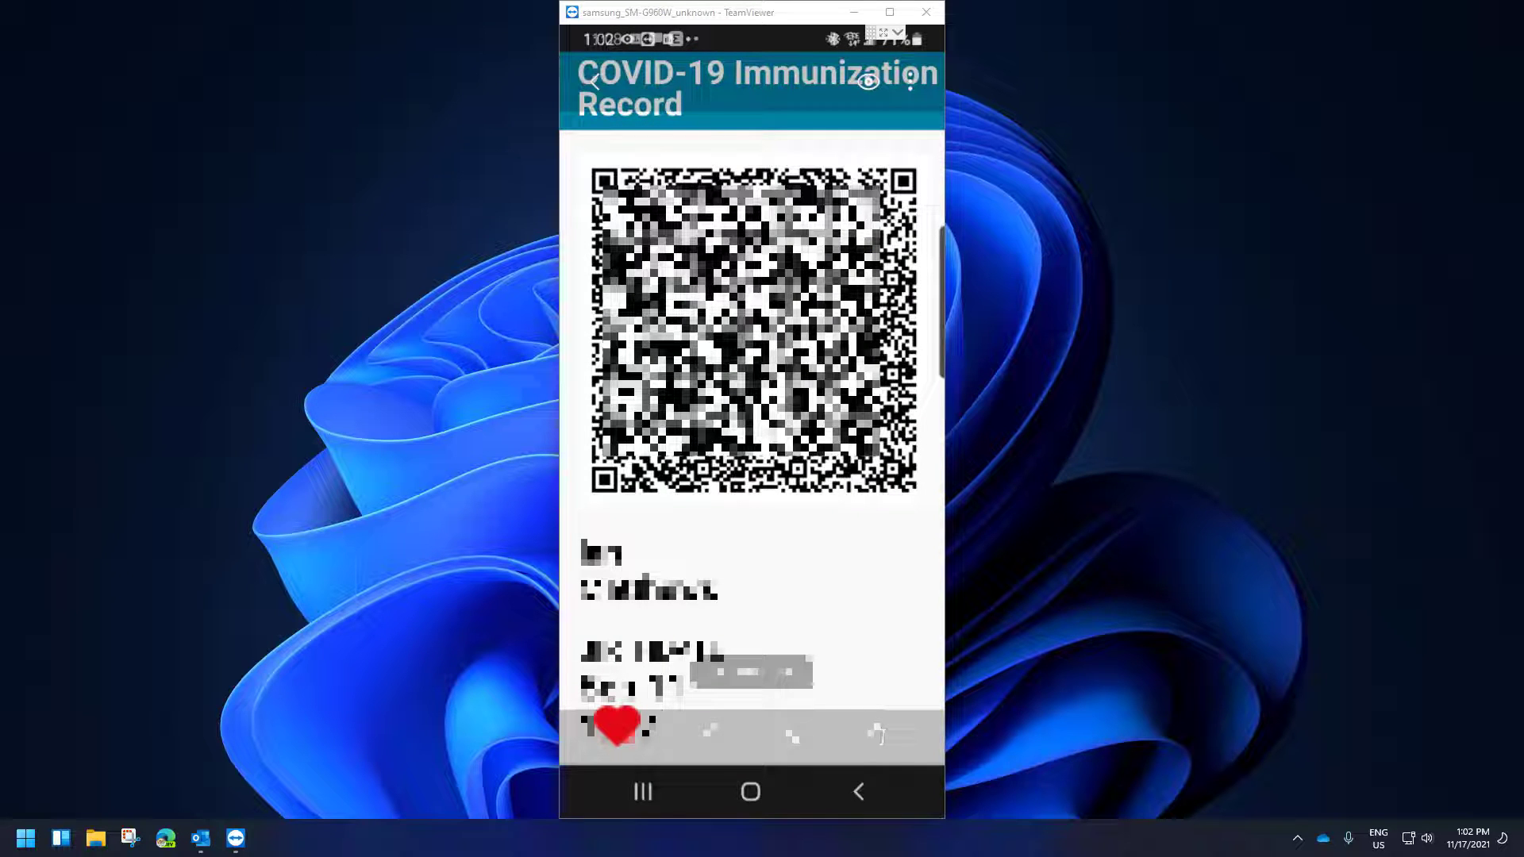
Leave the immunization record image so the URTech page shows in the browser
click(750, 792)
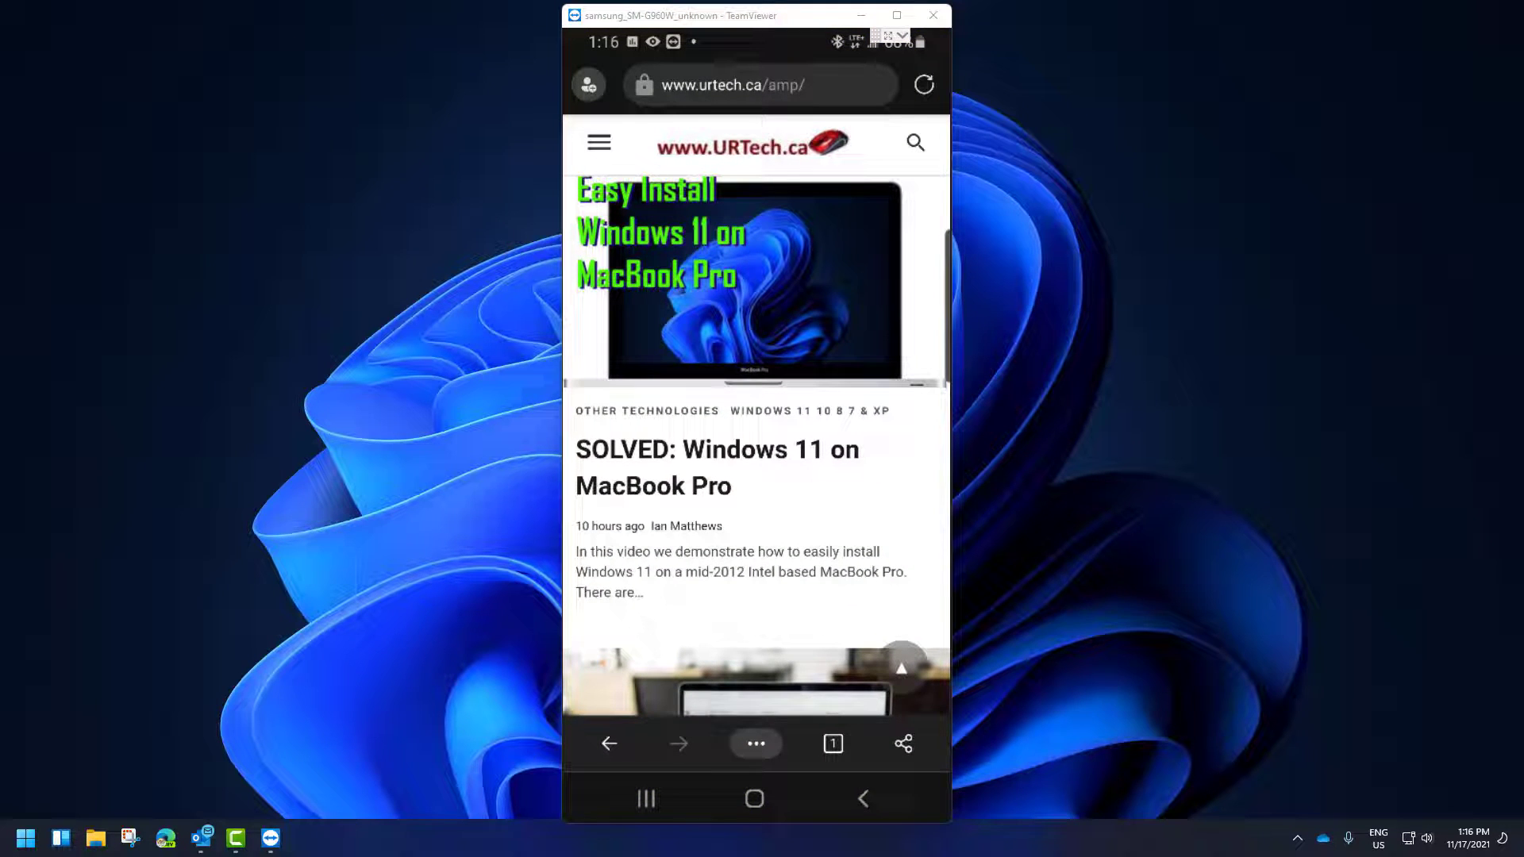
Scroll through the Windows 11 on MacBook Pro article, then return to the home screen
scroll(down, 3)
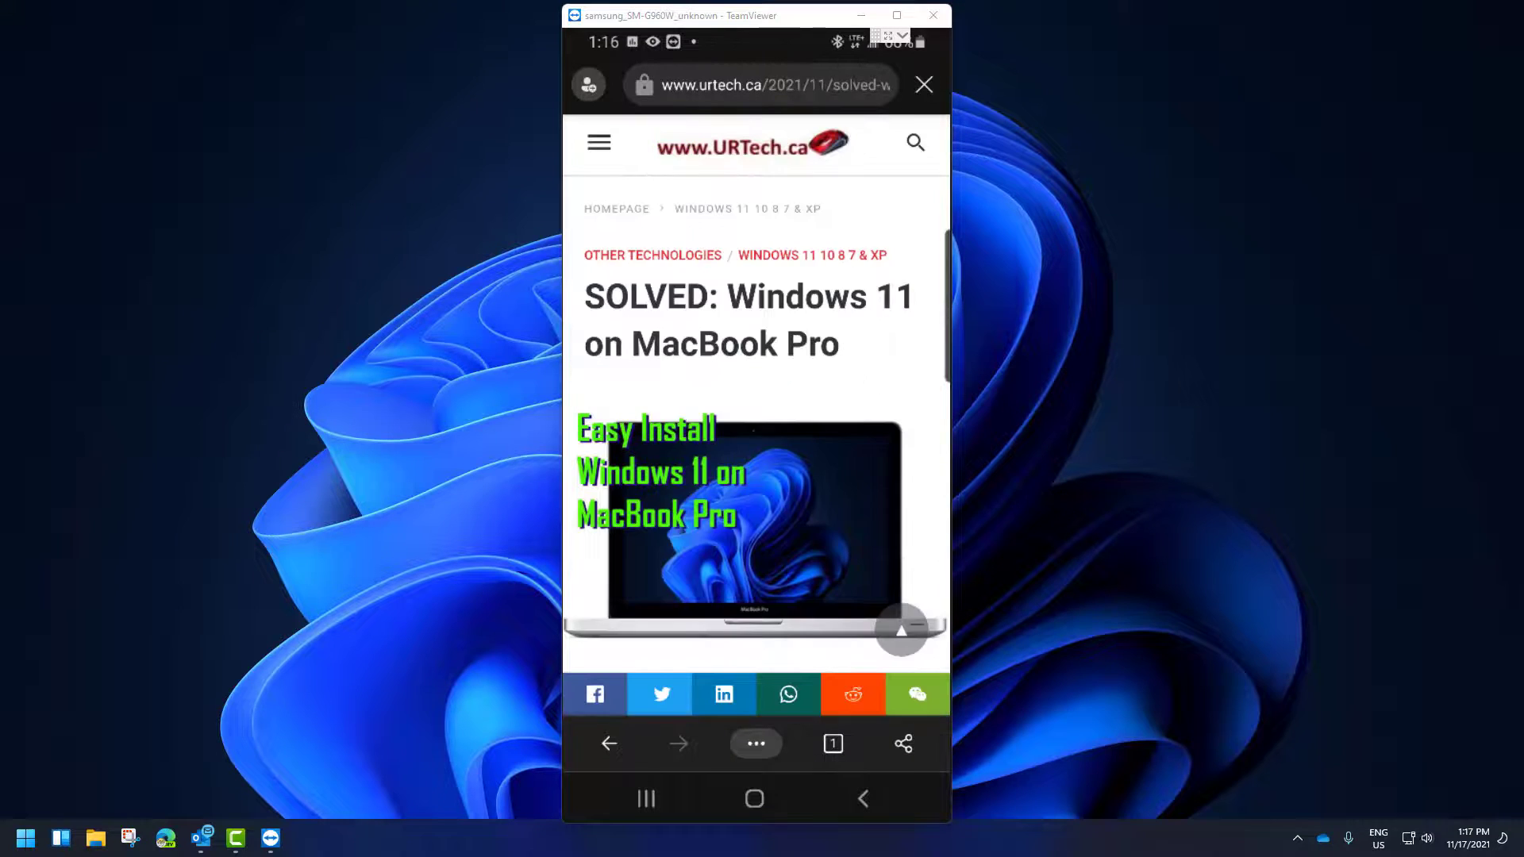
scroll(down, 3)
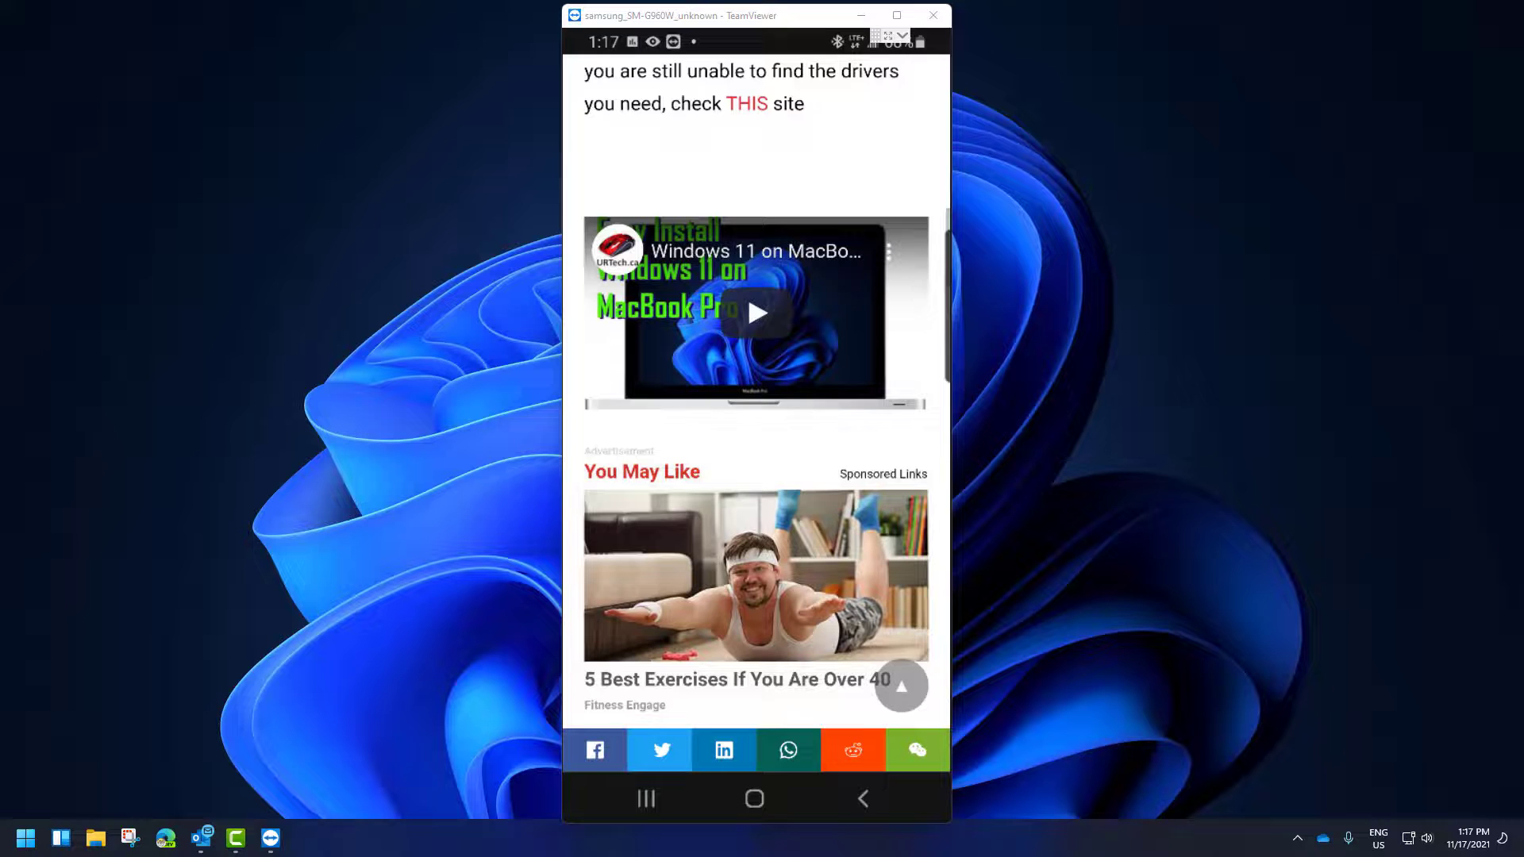
scroll(down, 3)
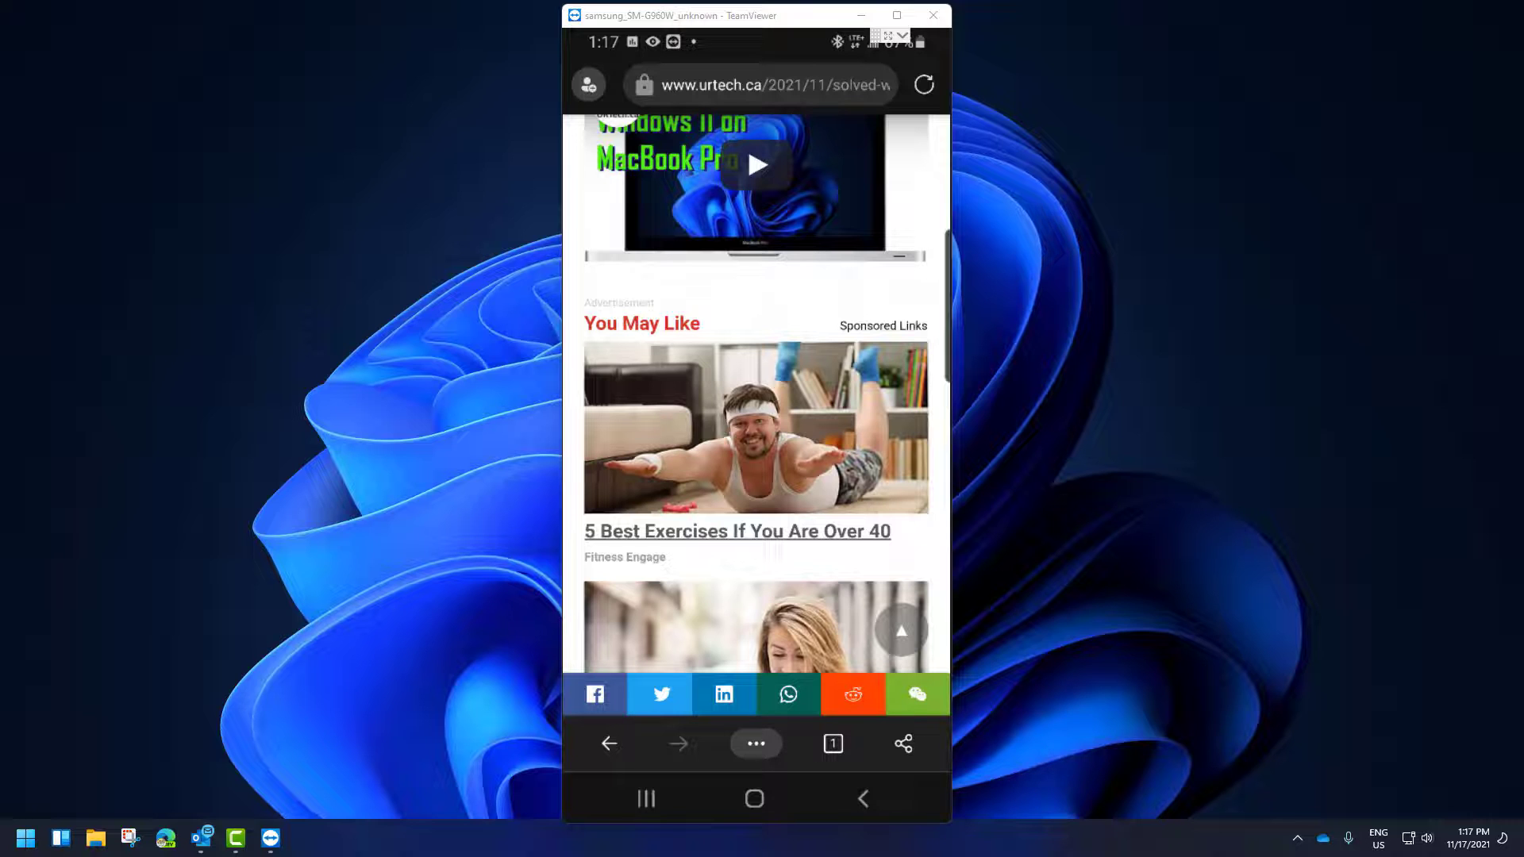
click(756, 799)
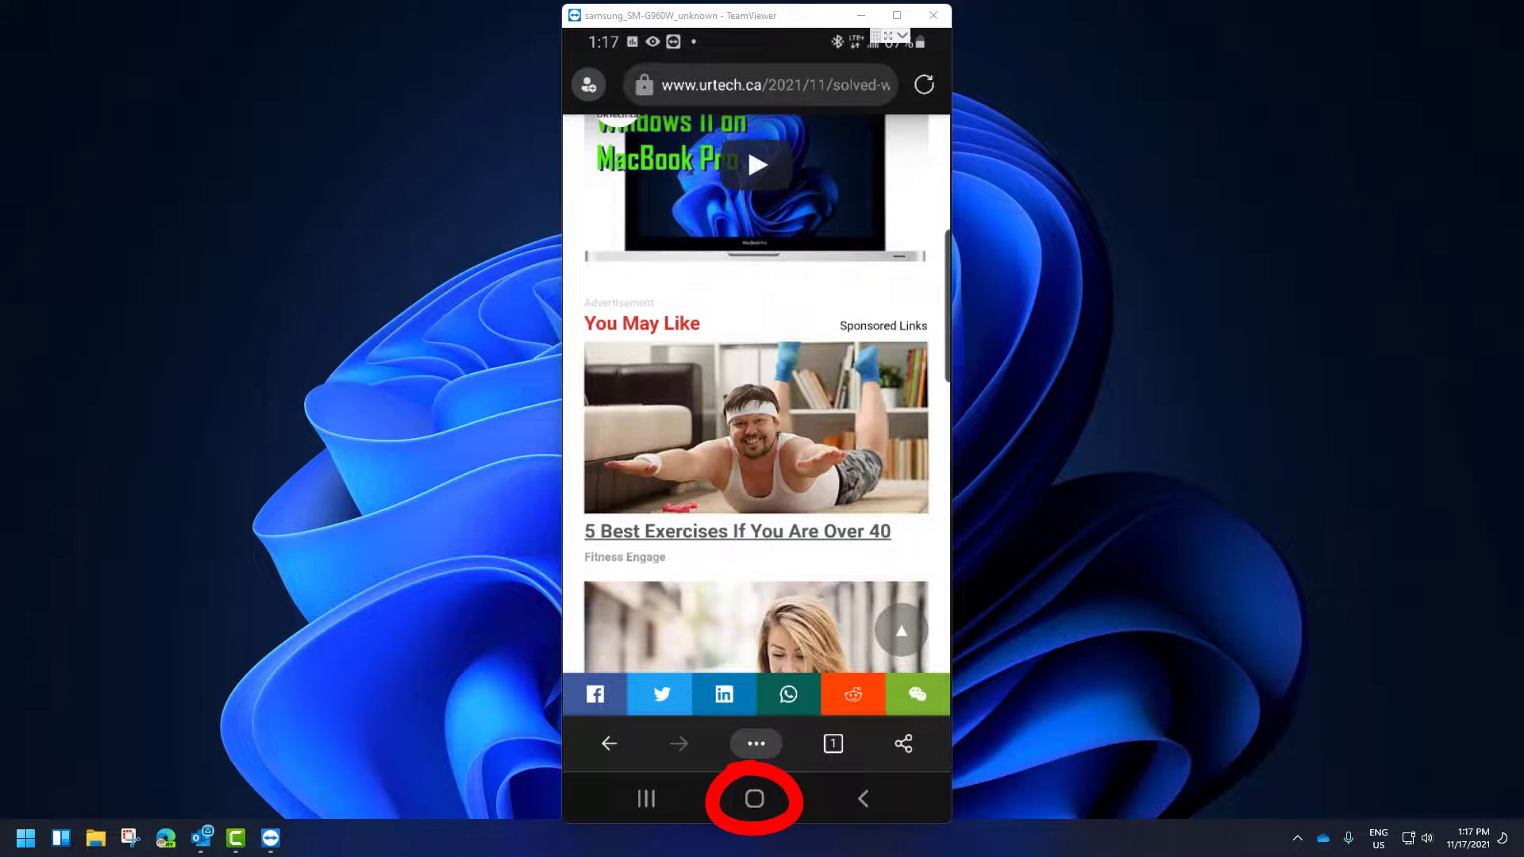
click(756, 800)
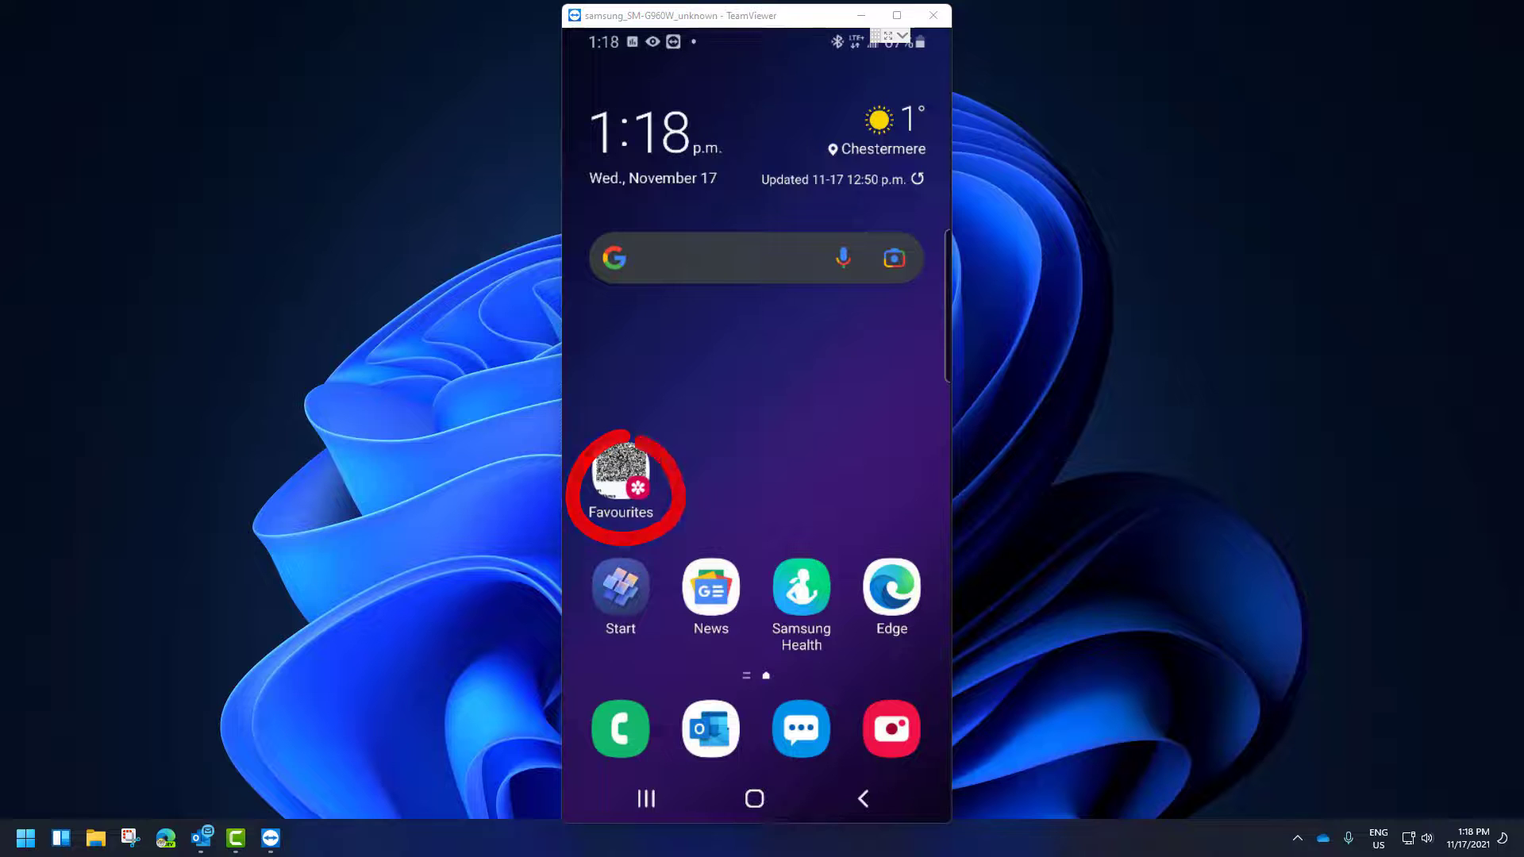
click(619, 483)
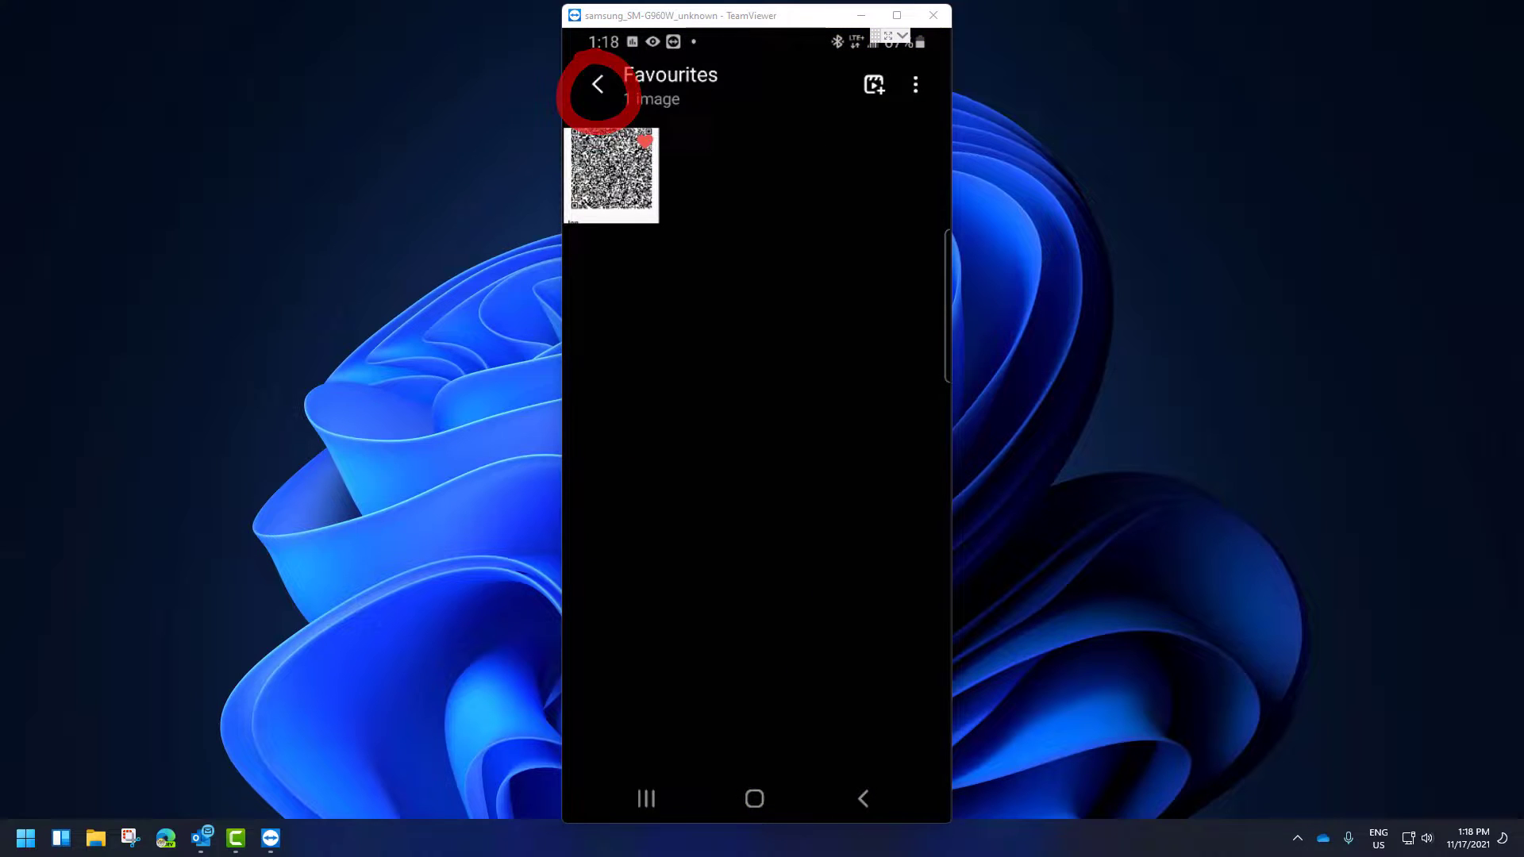
click(603, 86)
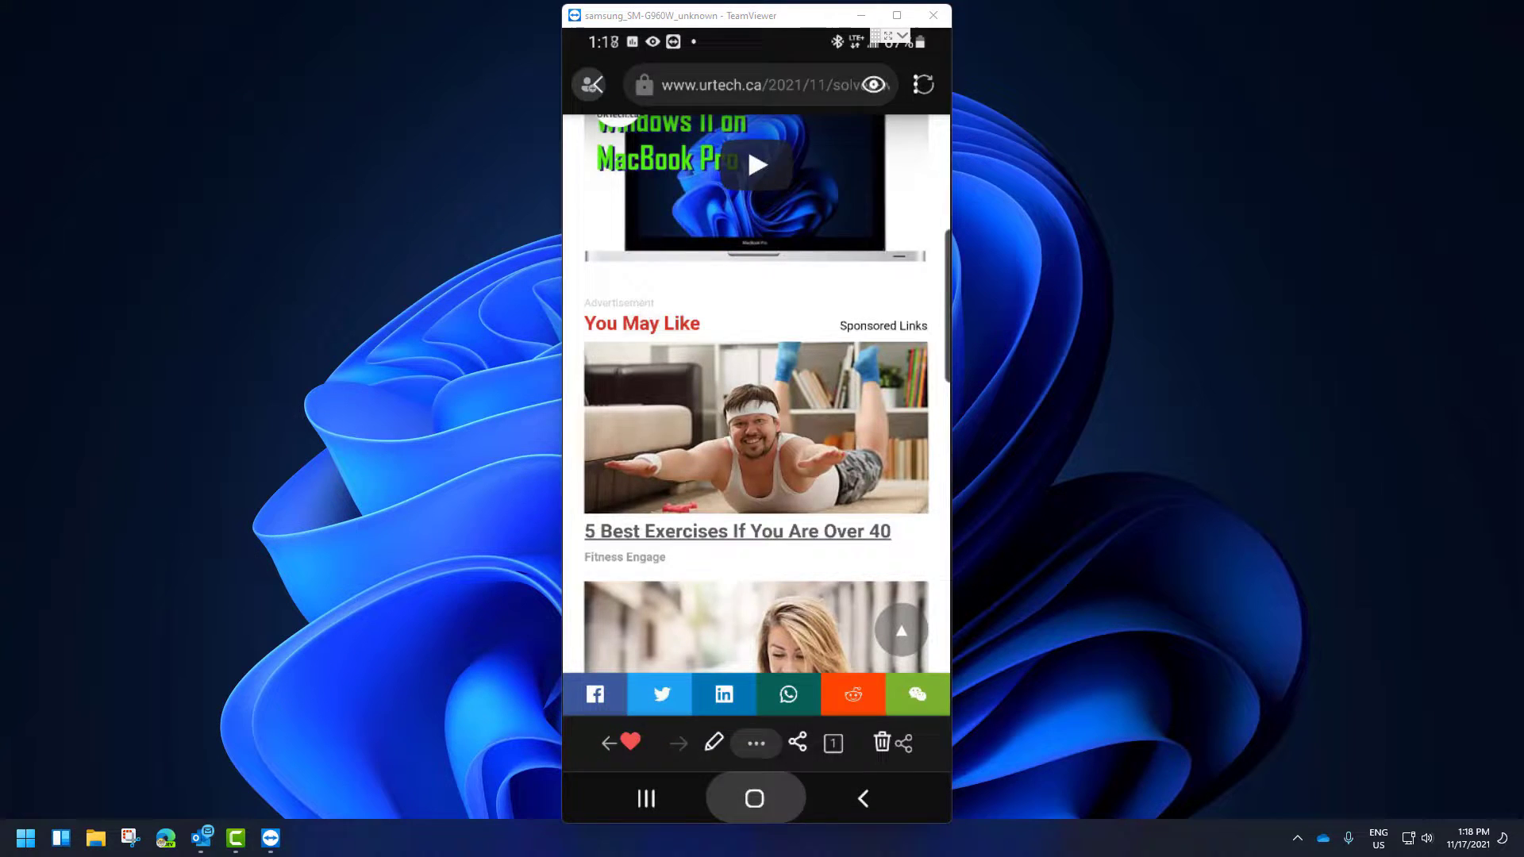
click(755, 797)
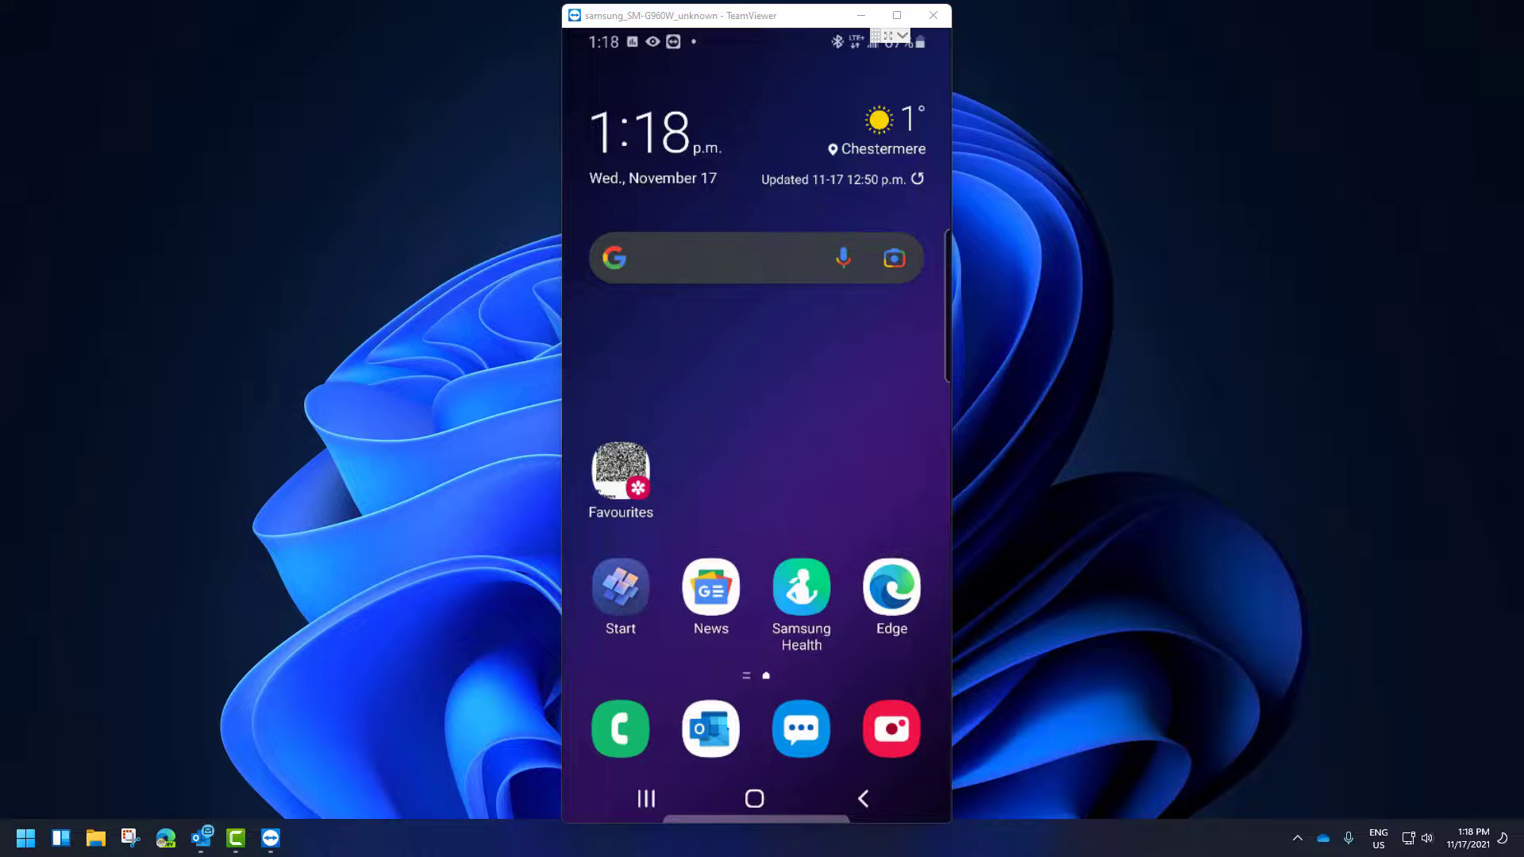